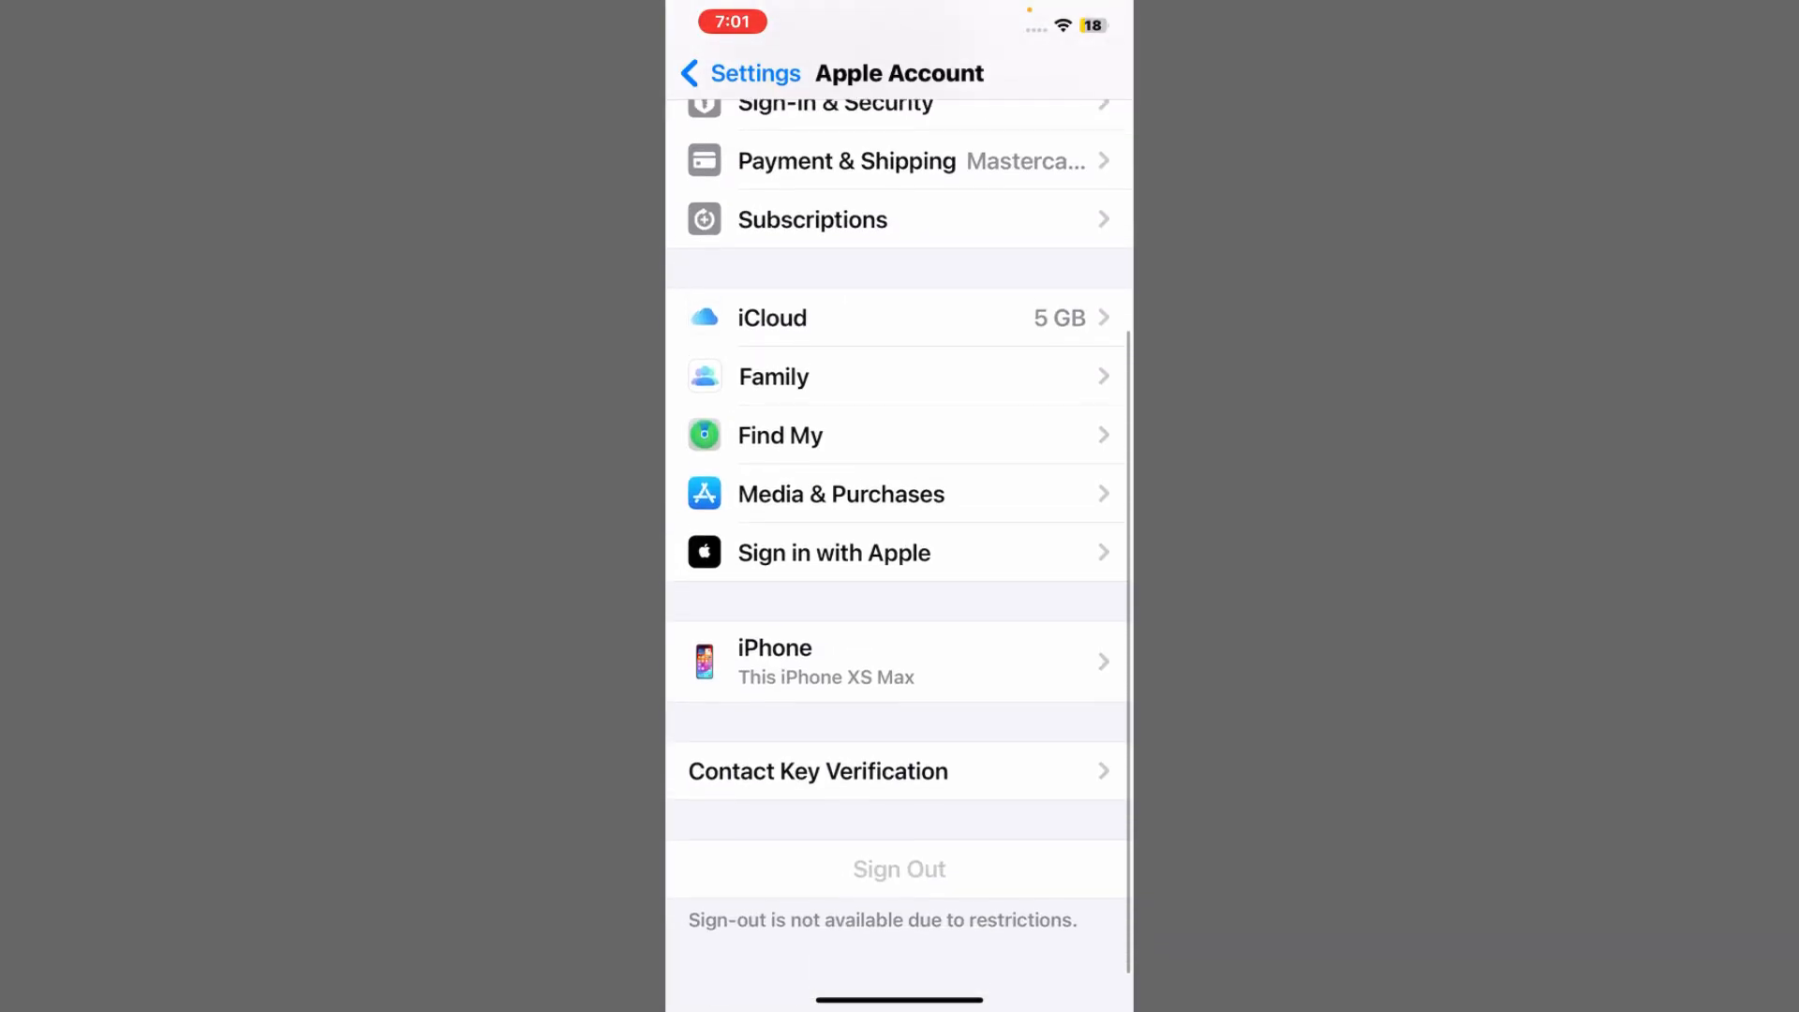
# Step: Scroll the Apple Account page to the greyed-out Sign Out row, then return to the Home Screen
pyautogui.scroll(-3)
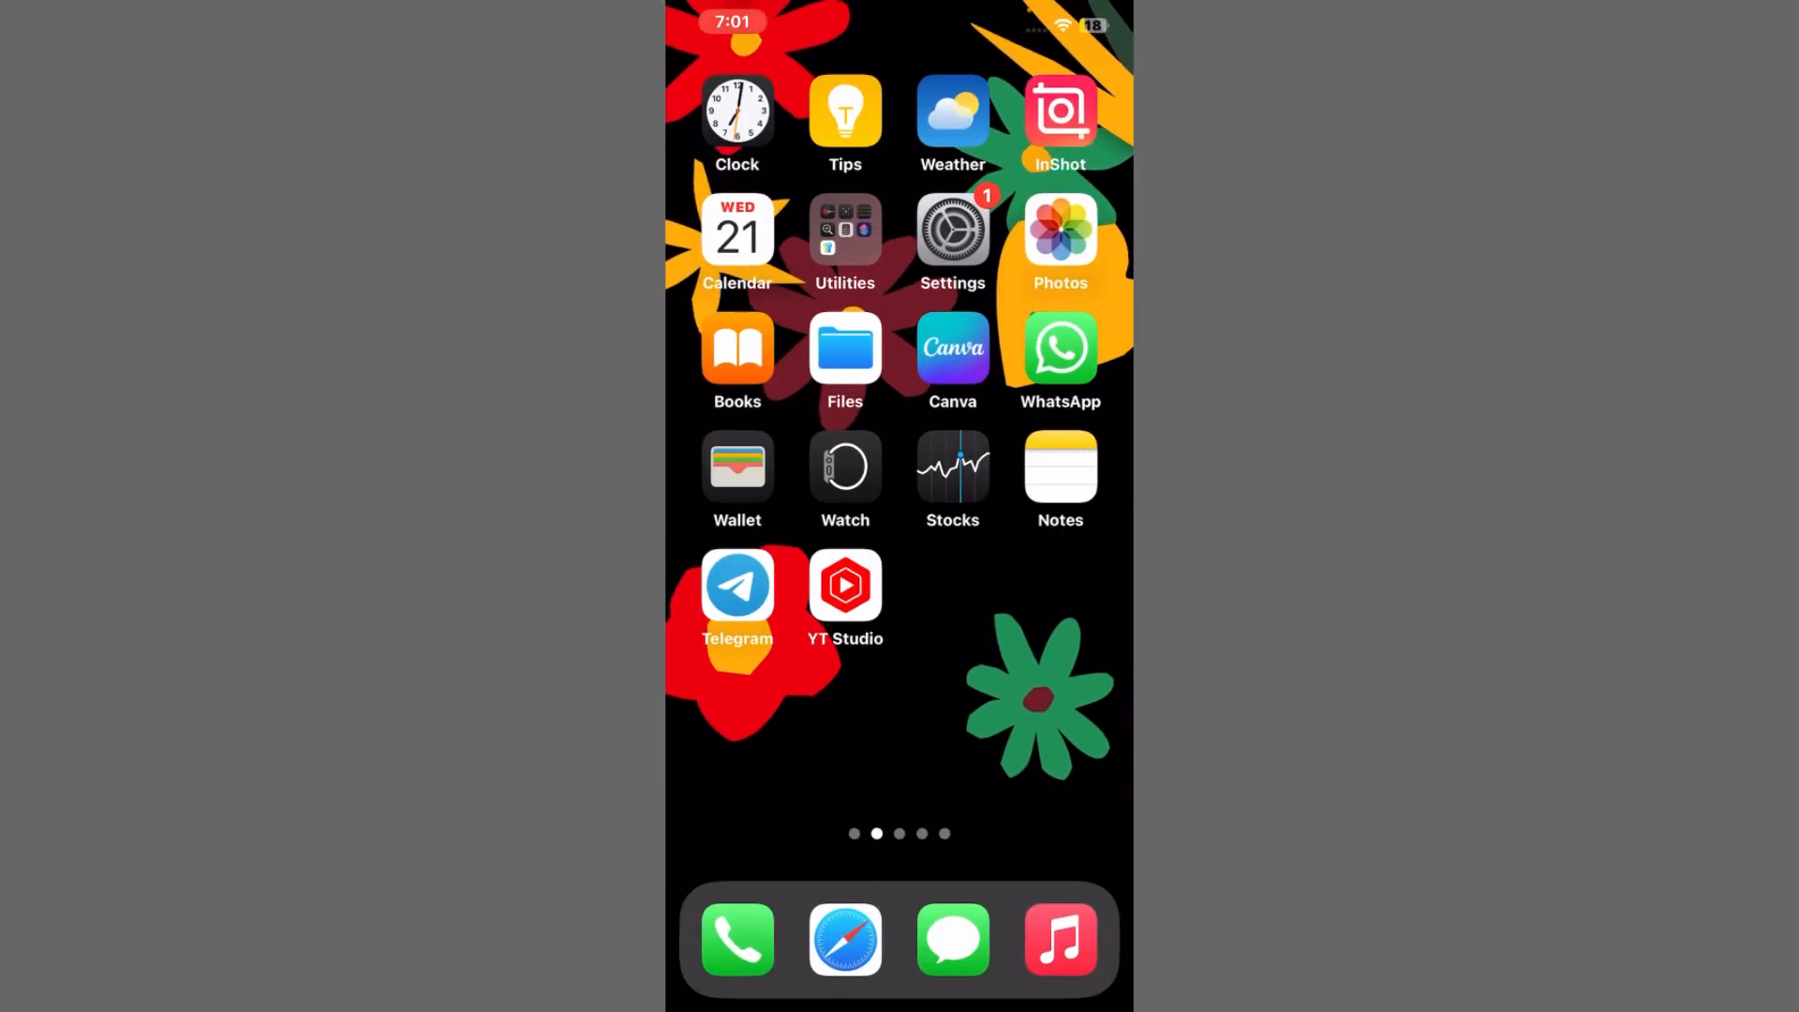
# Step: From Settings, reach the Screen Time page and scroll to Change Screen Time Passcode
pyautogui.click(952, 236)
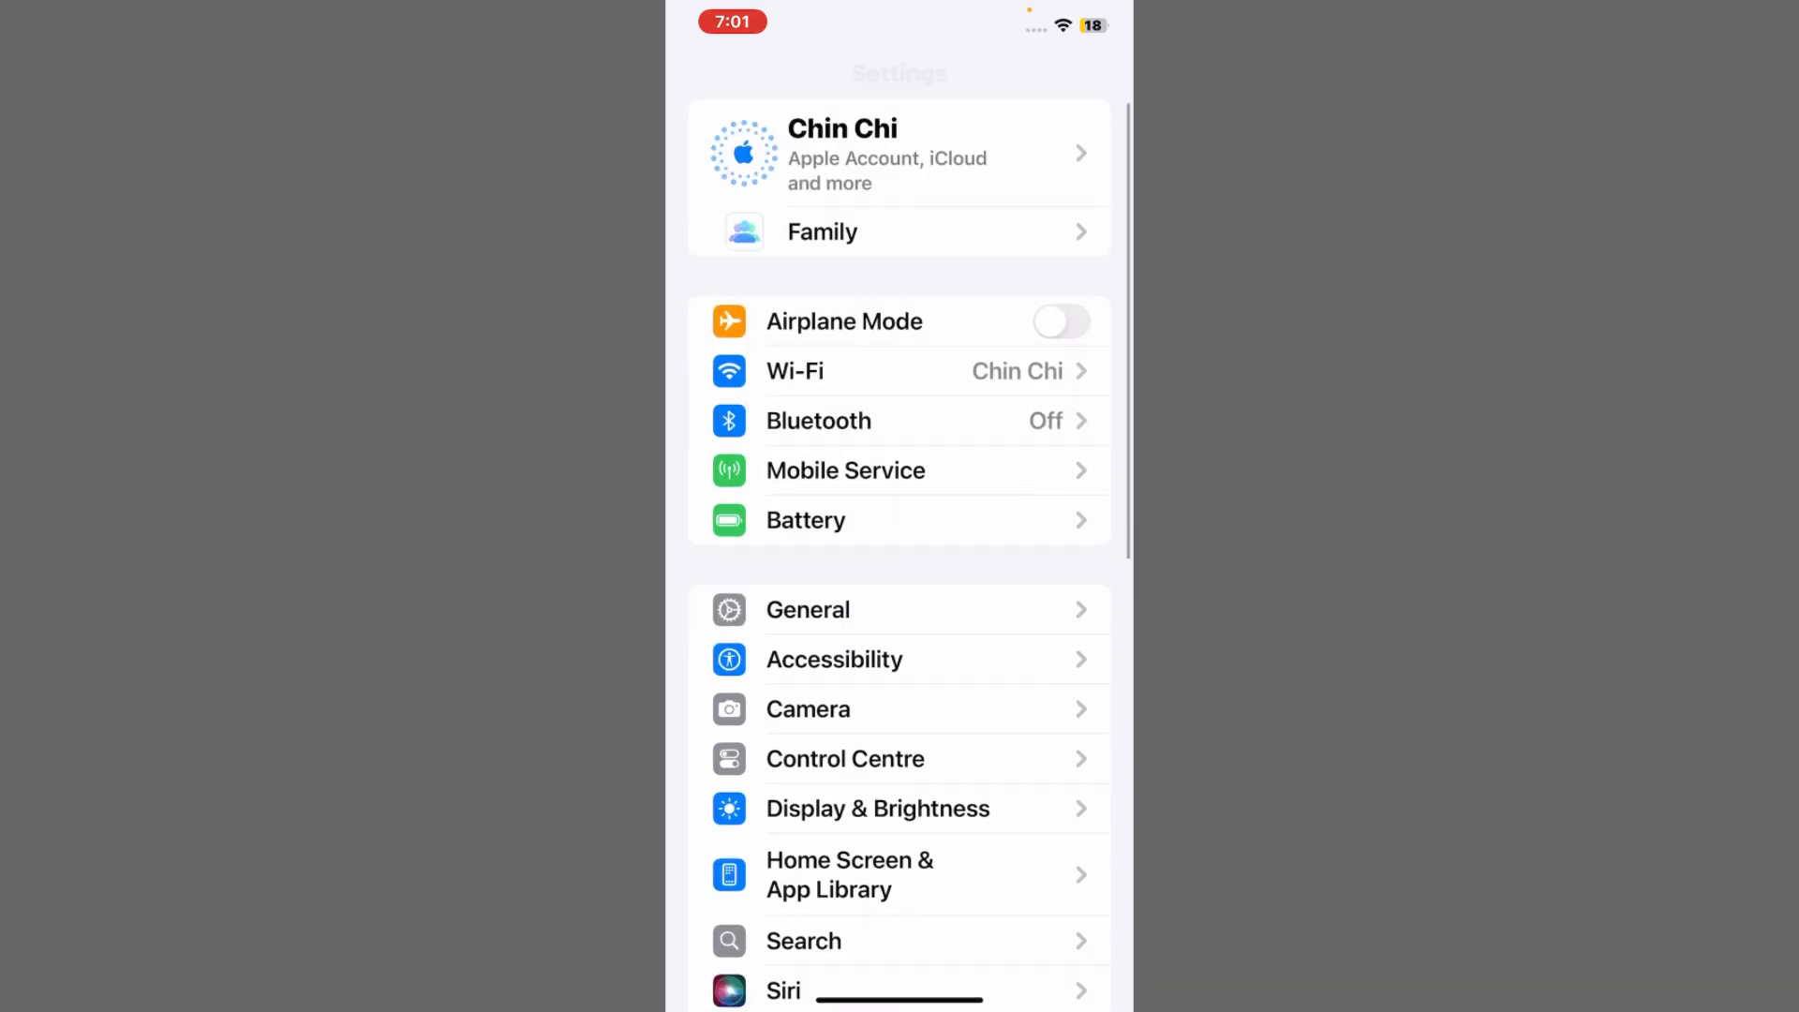
pyautogui.scroll(-3)
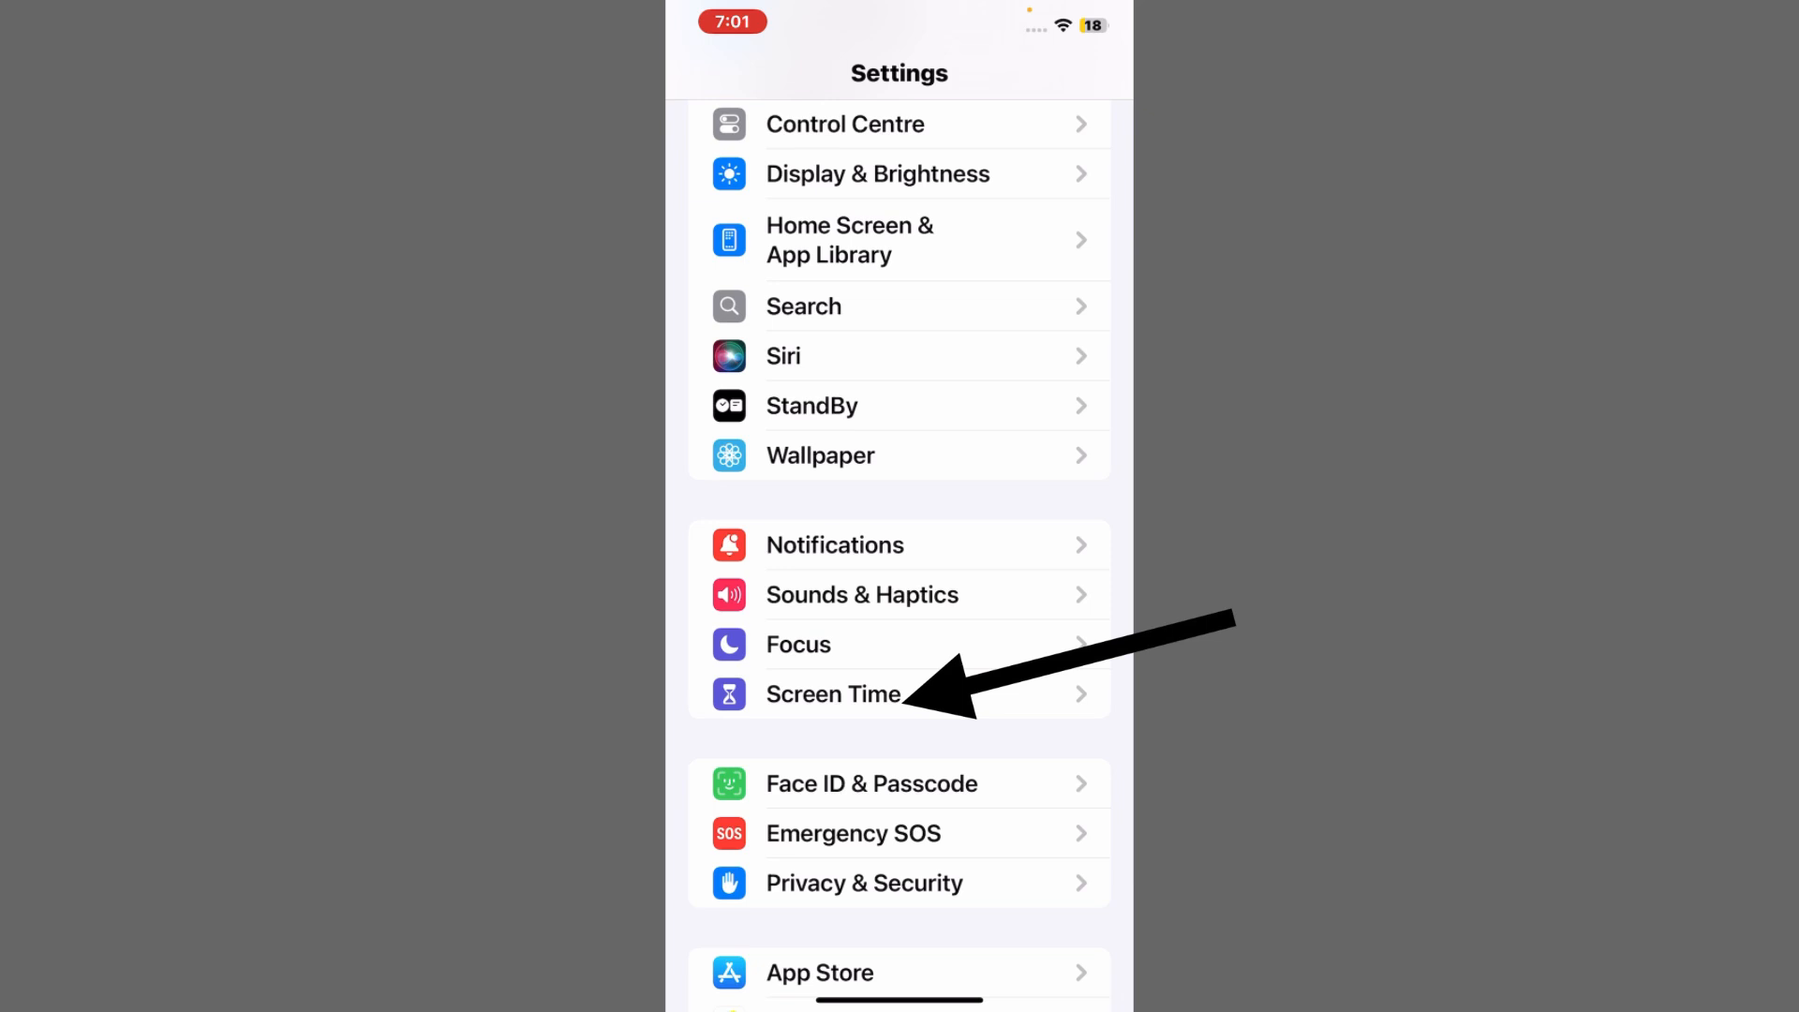
pyautogui.click(833, 693)
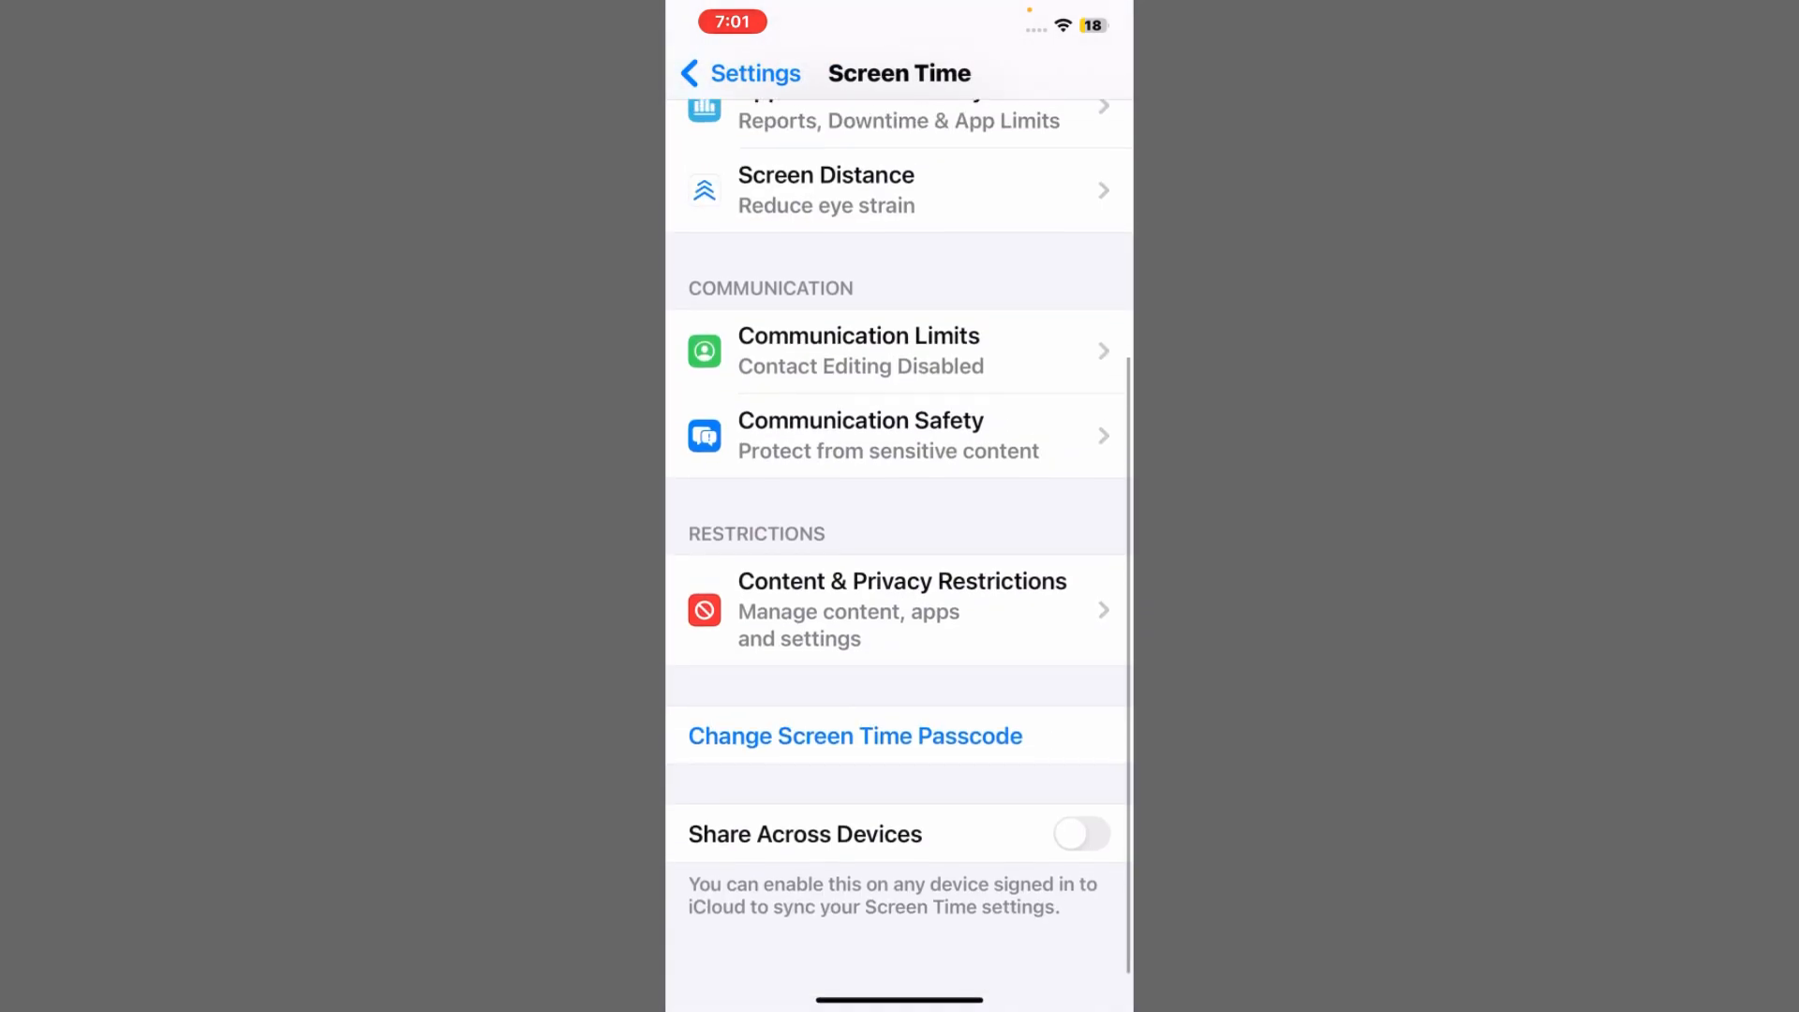
pyautogui.scroll(-3)
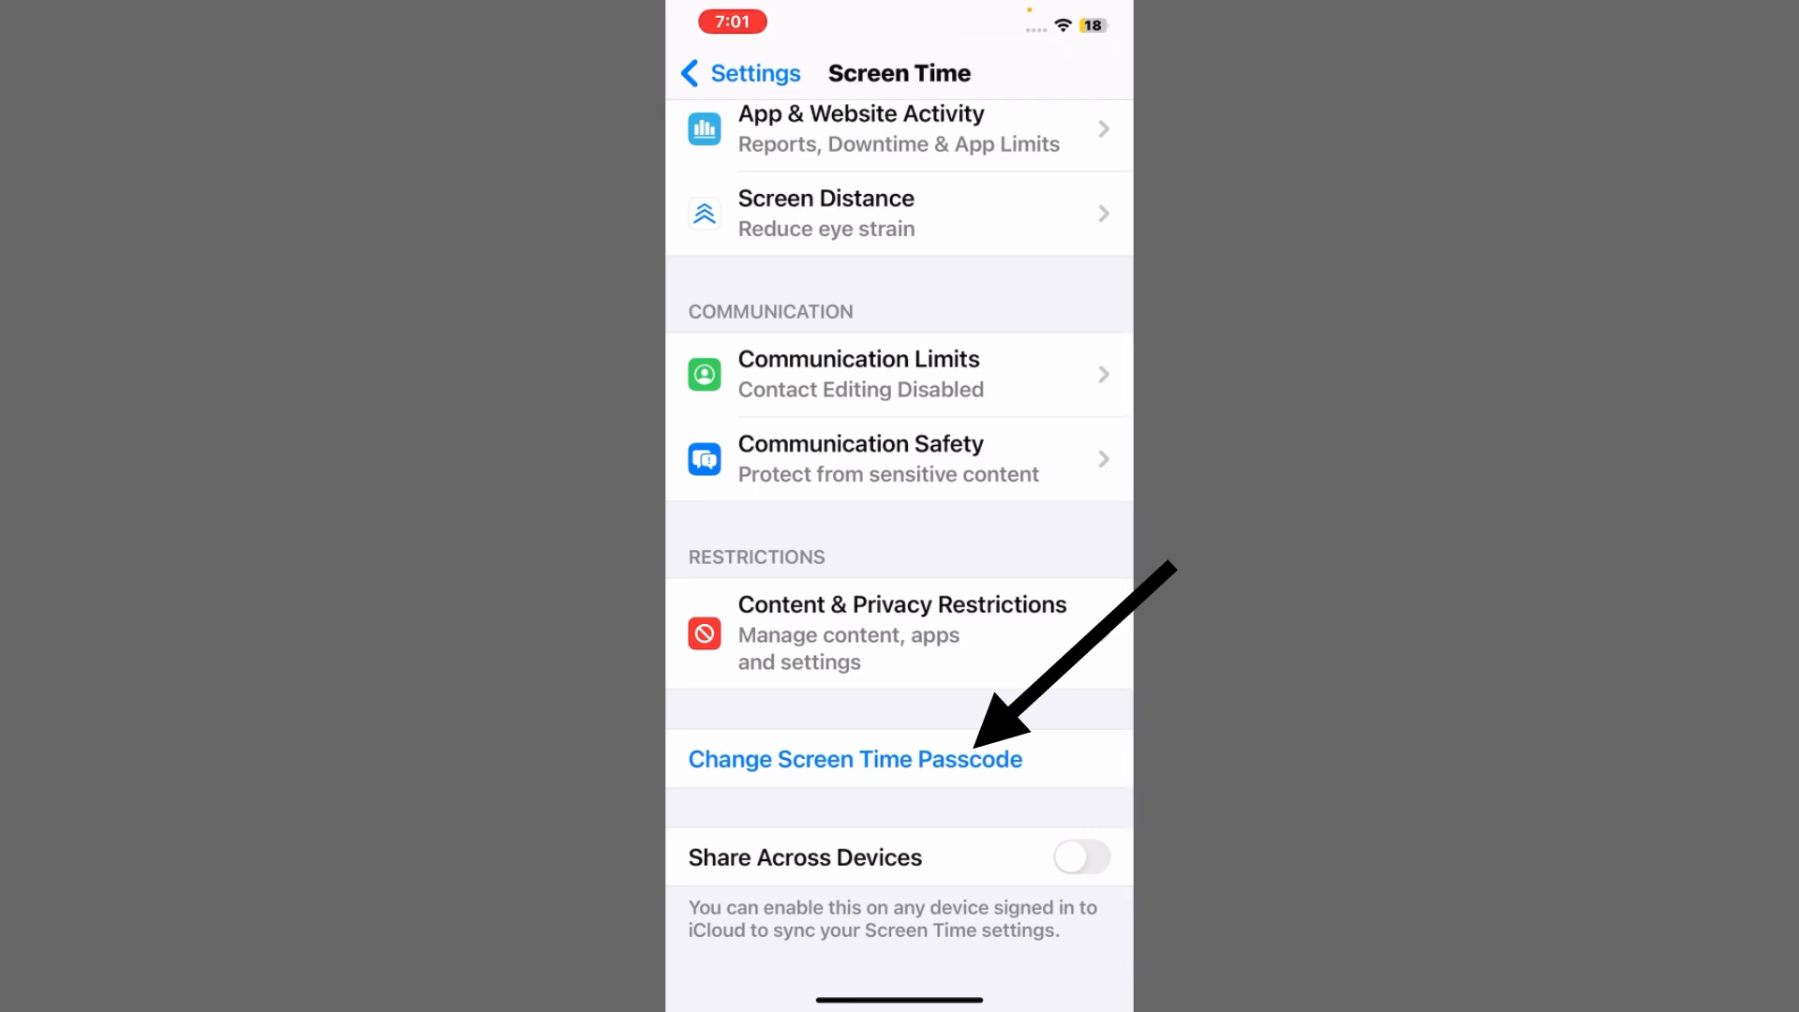
# Step: Turn off the Screen Time passcode, confirming with the passcode, then head back toward the Apple Account
pyautogui.click(855, 759)
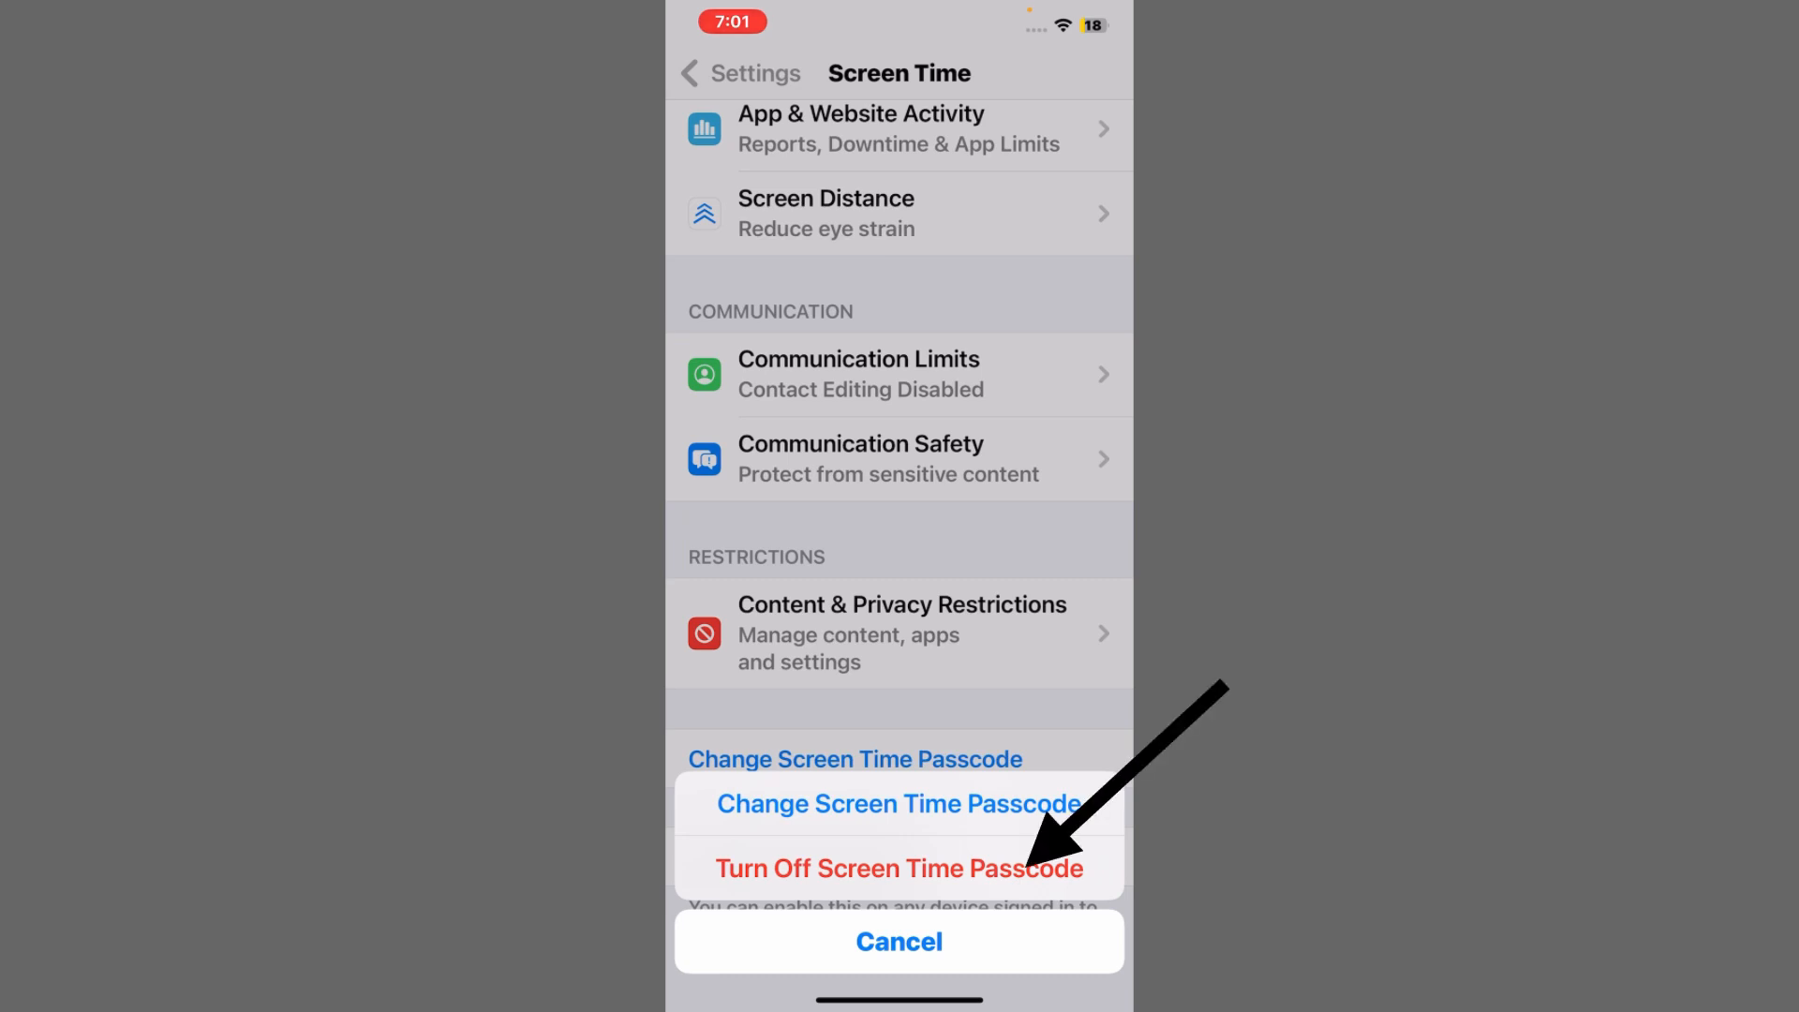
pyautogui.click(897, 868)
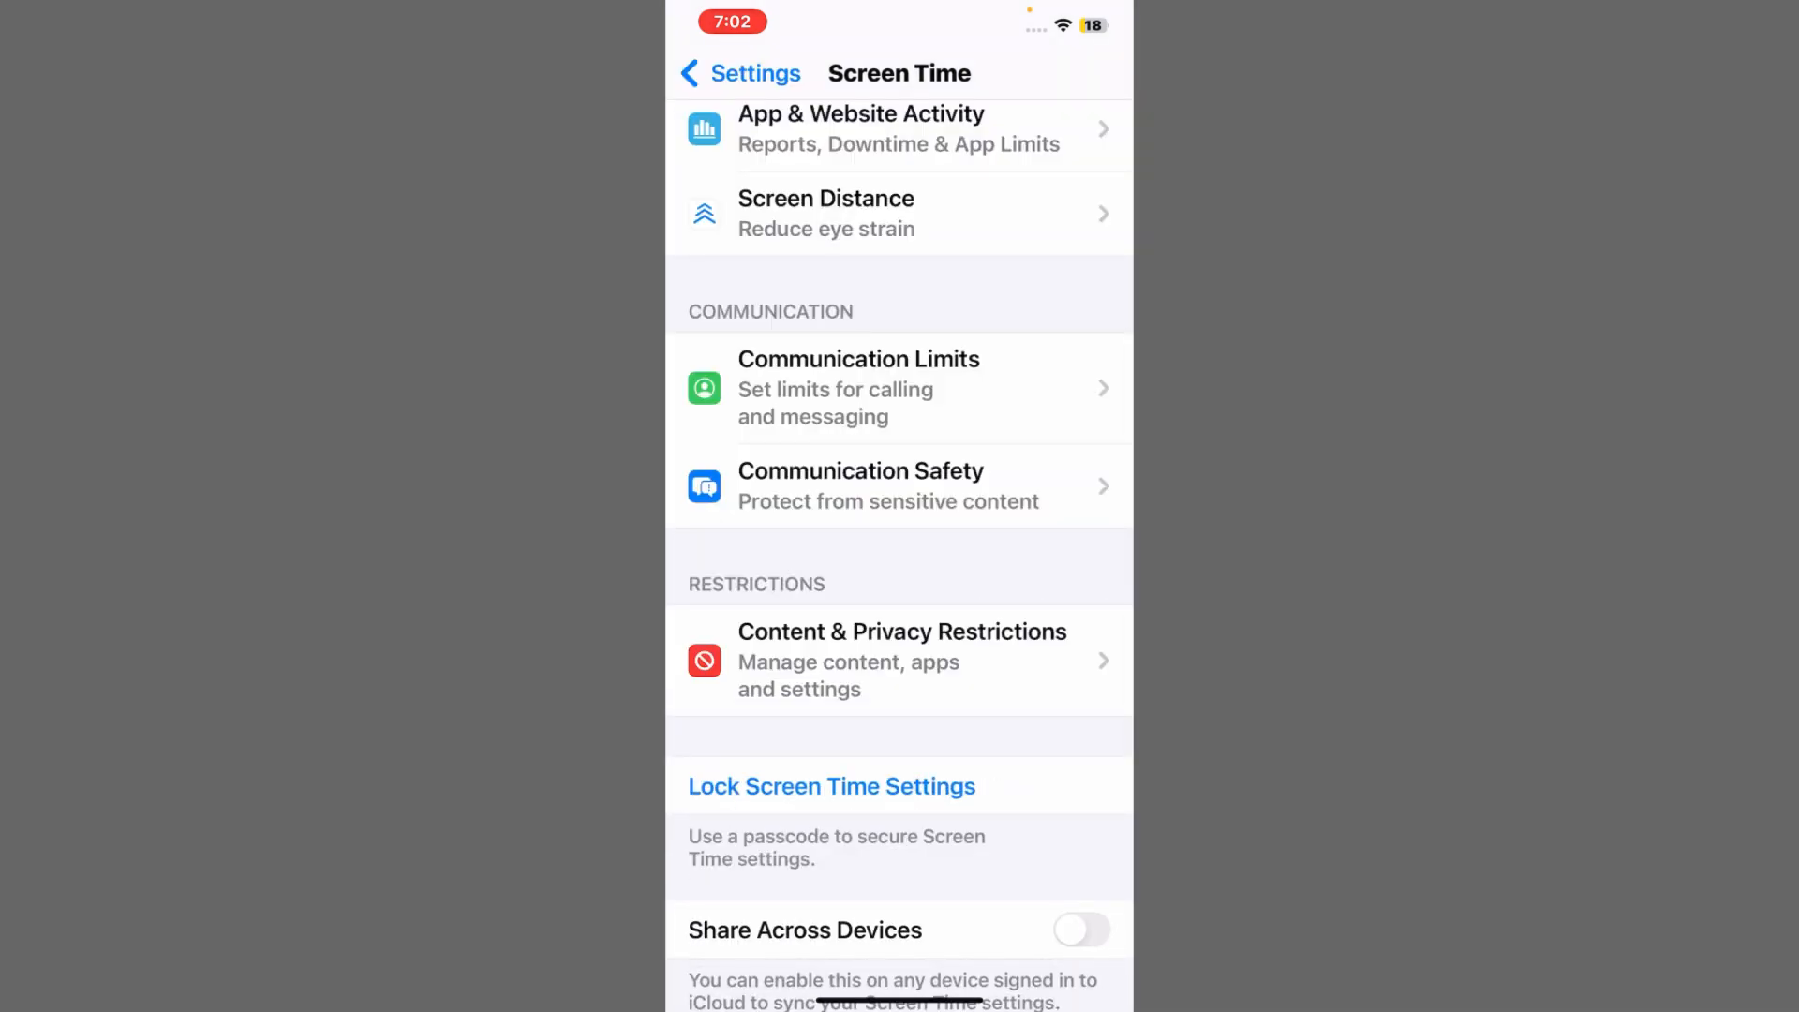
pyautogui.click(741, 73)
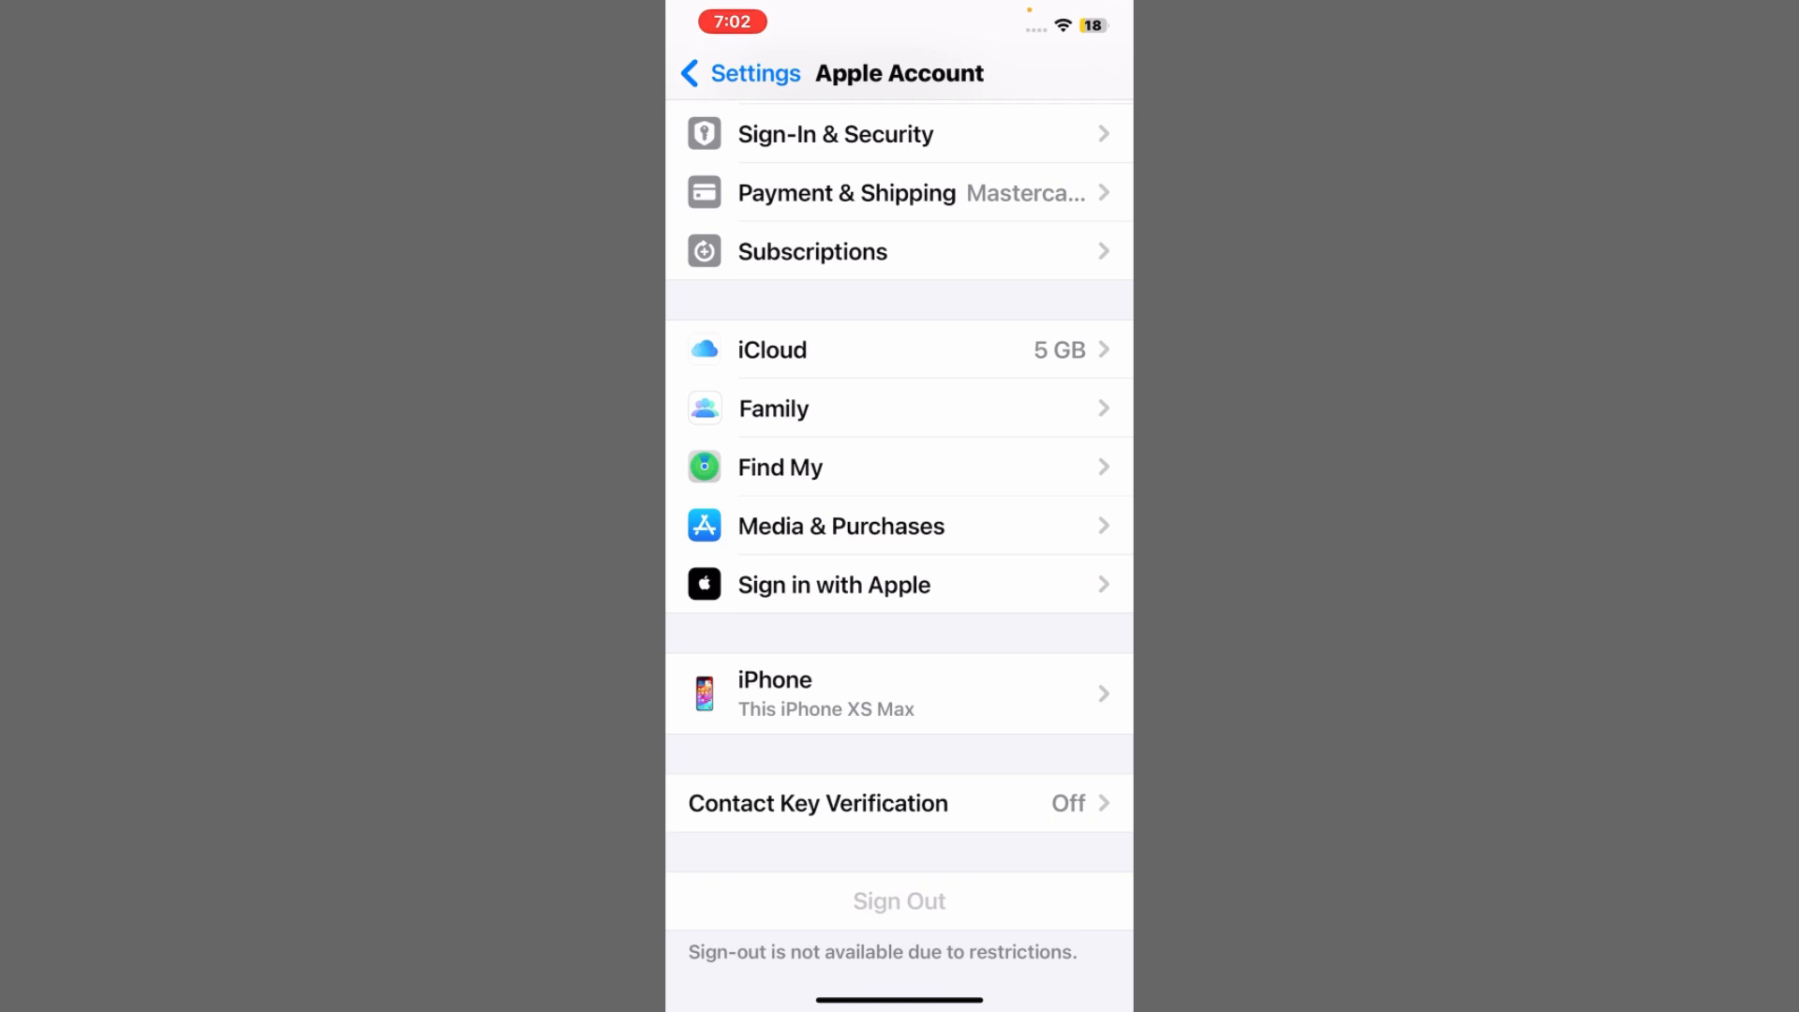
# Step: Scroll the Apple Account page down to the Sign Out row, still shown as unavailable
pyautogui.scroll(-3)
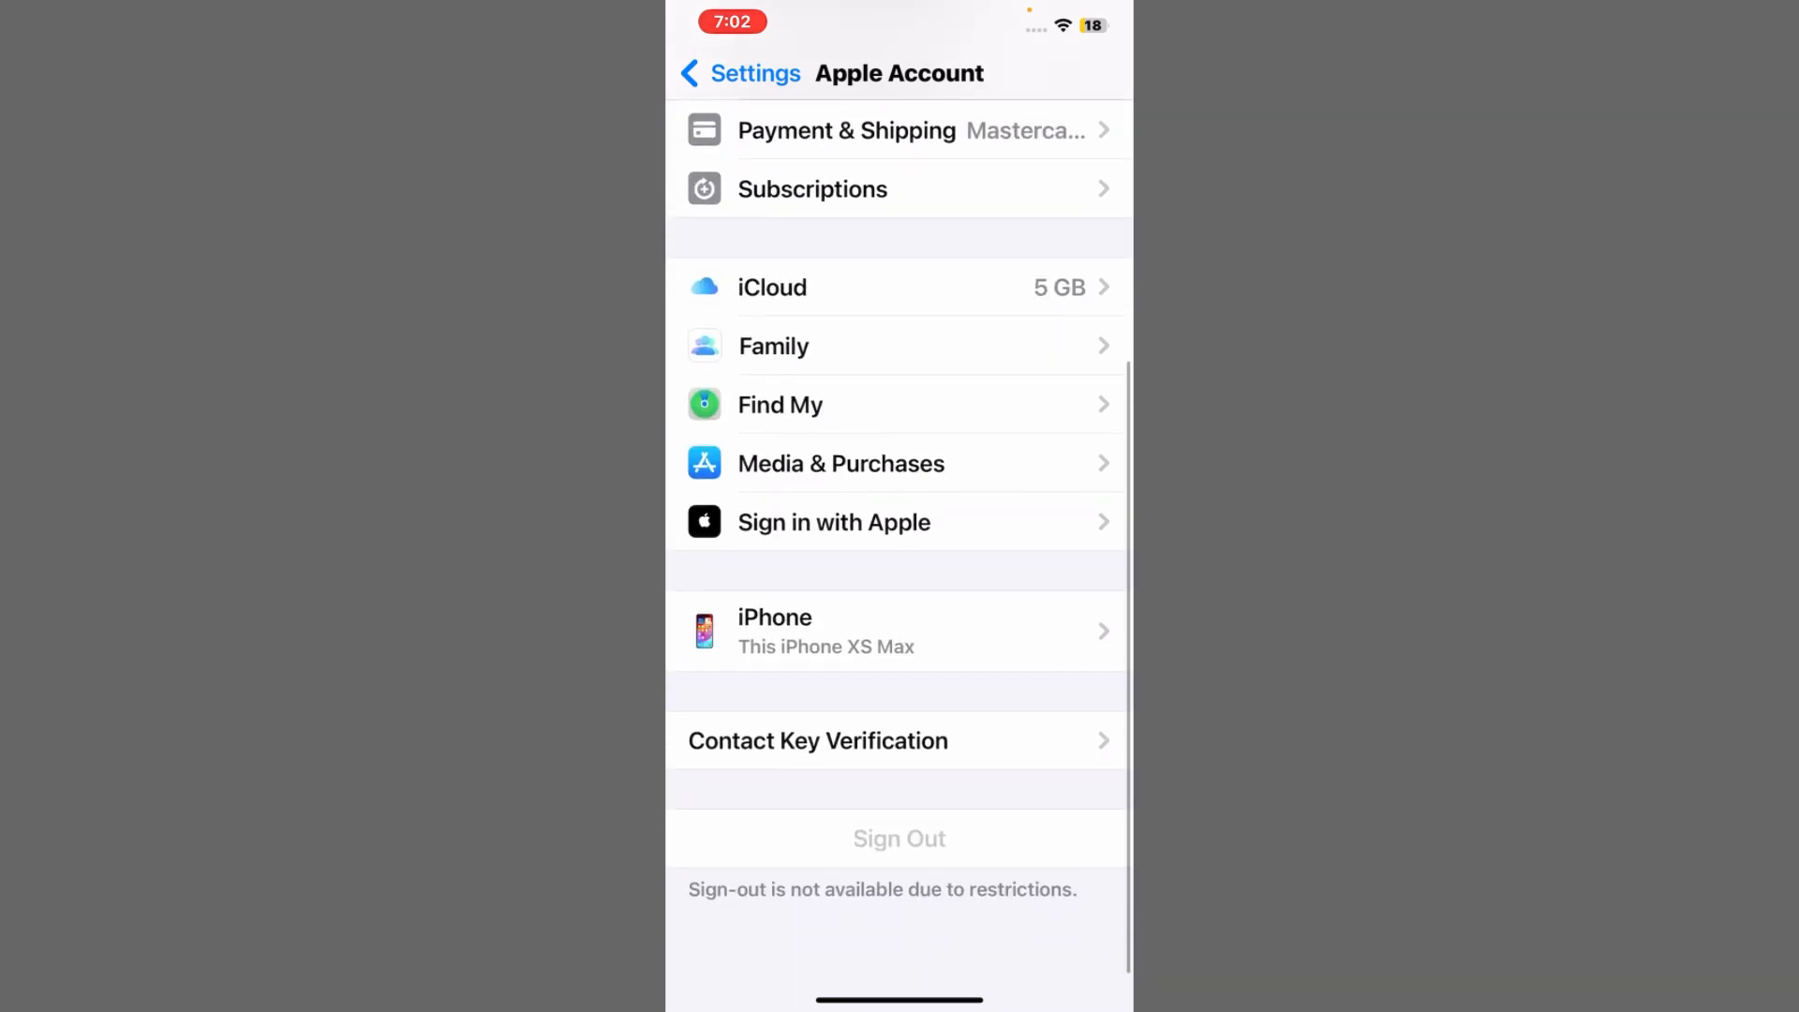
pyautogui.scroll(-3)
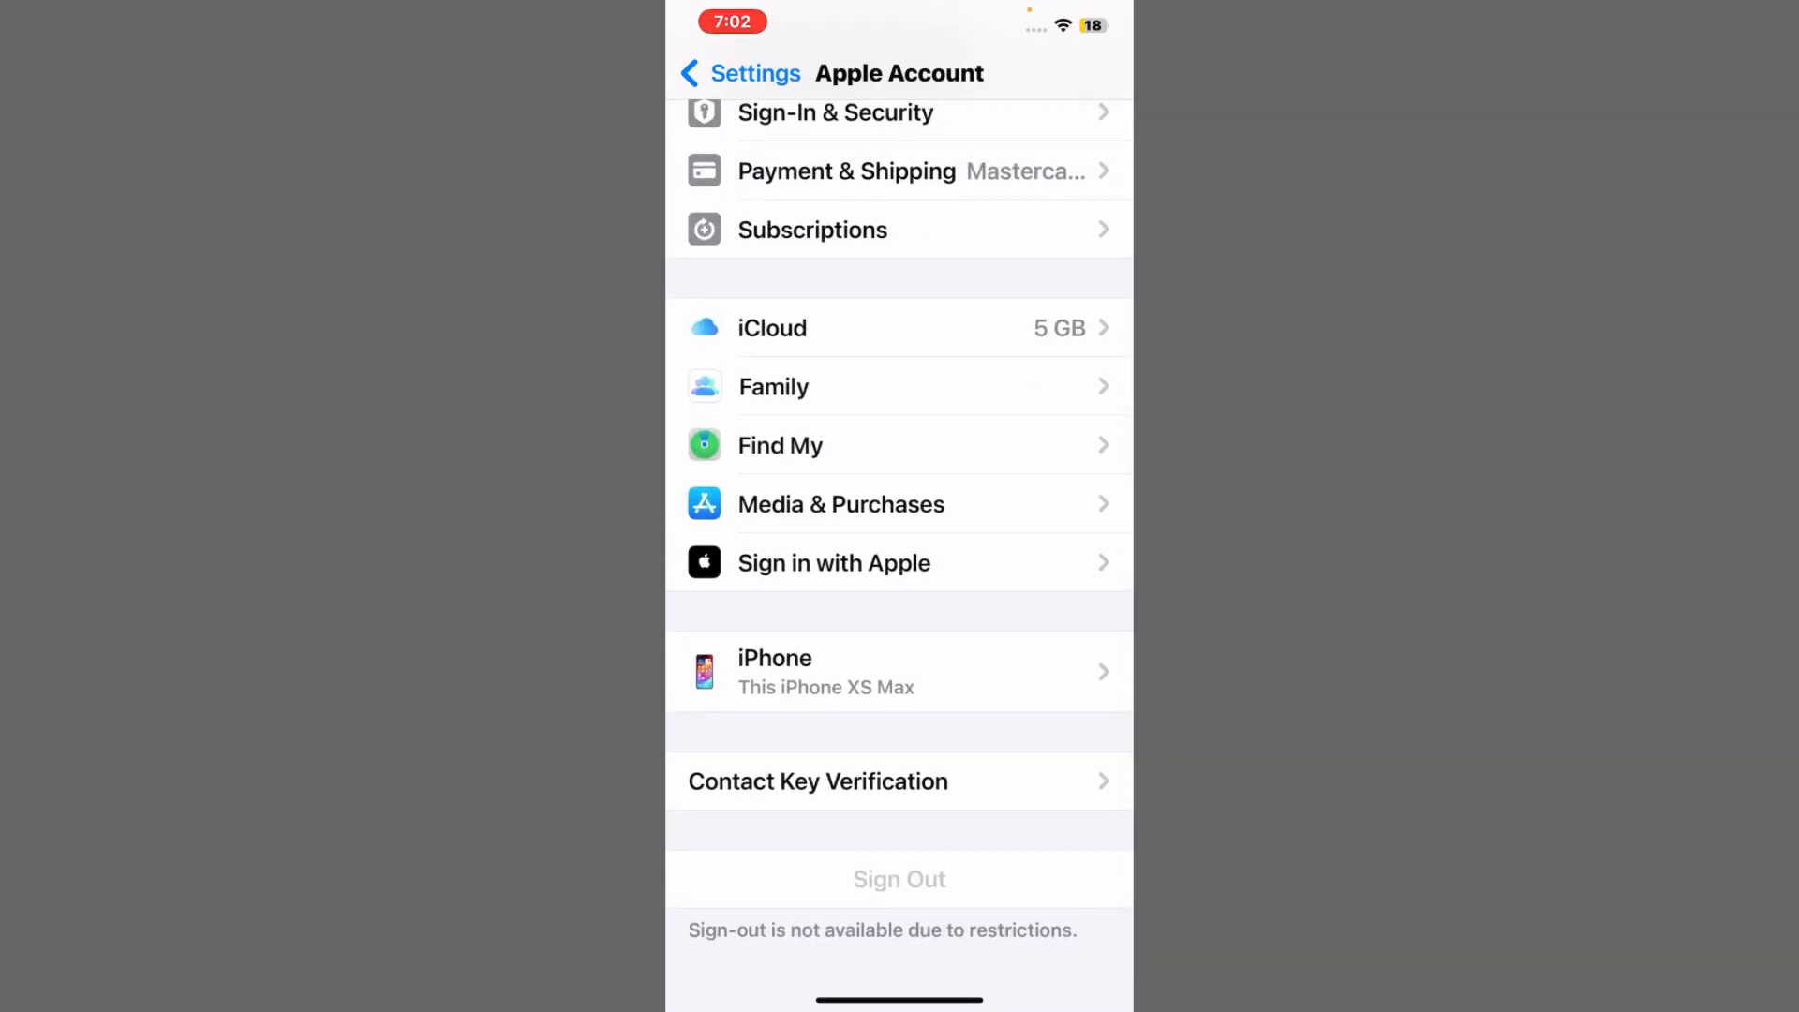